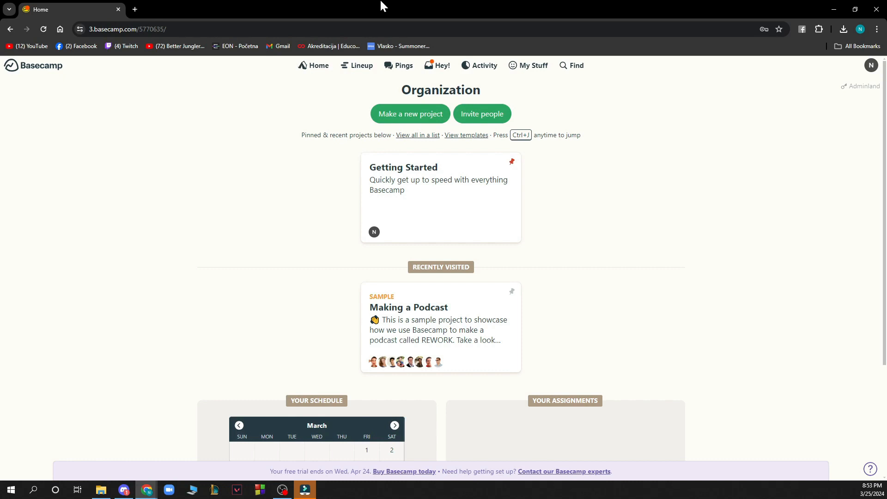
pyautogui.moveTo(336, 96)
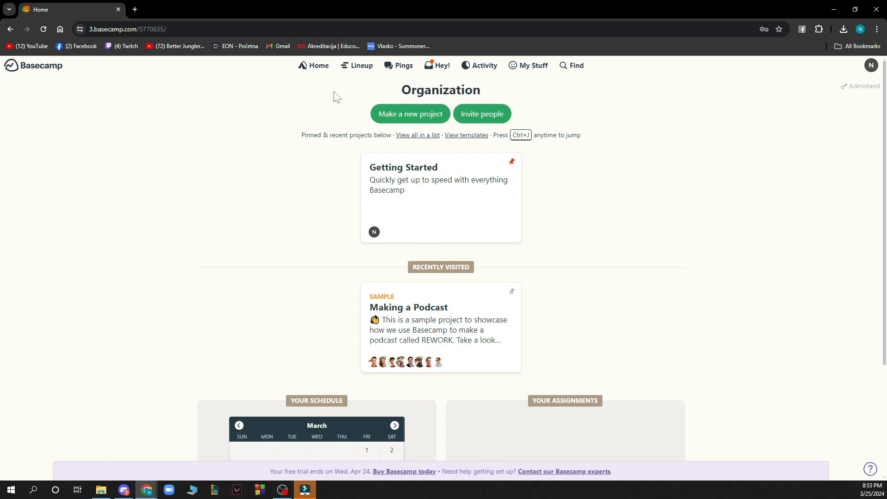
pyautogui.moveTo(409, 114)
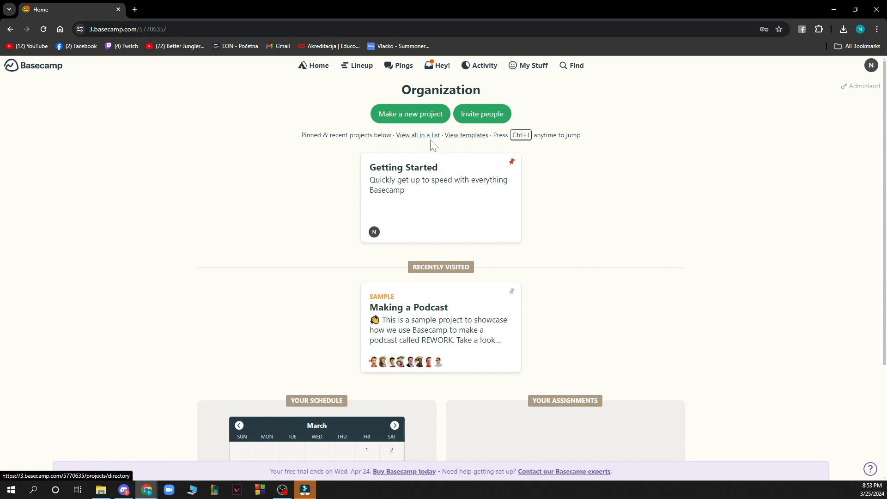
pyautogui.moveTo(268, 151)
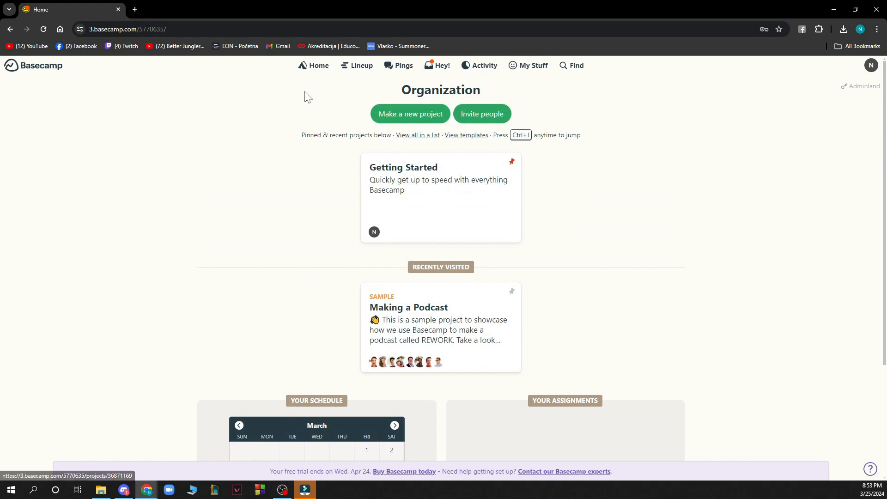
# - Go to the Lineup timeline of scheduled projects from the top navigation
pyautogui.scroll(-3)
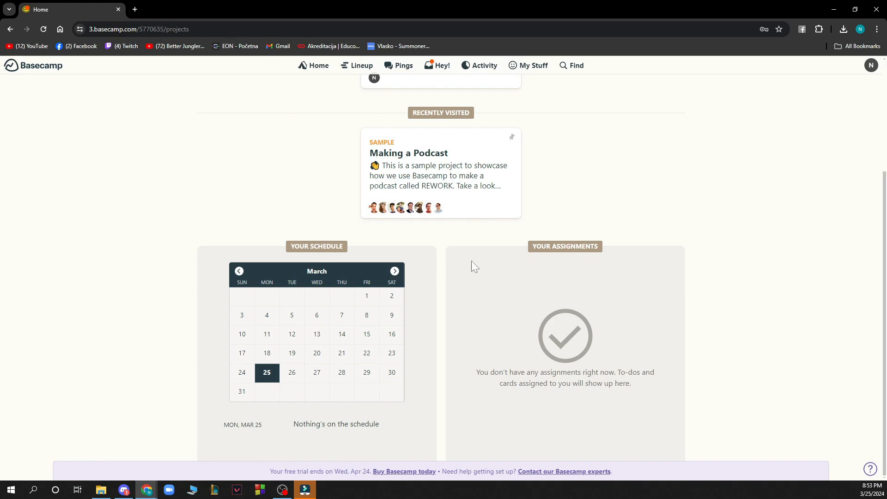
pyautogui.scroll(3)
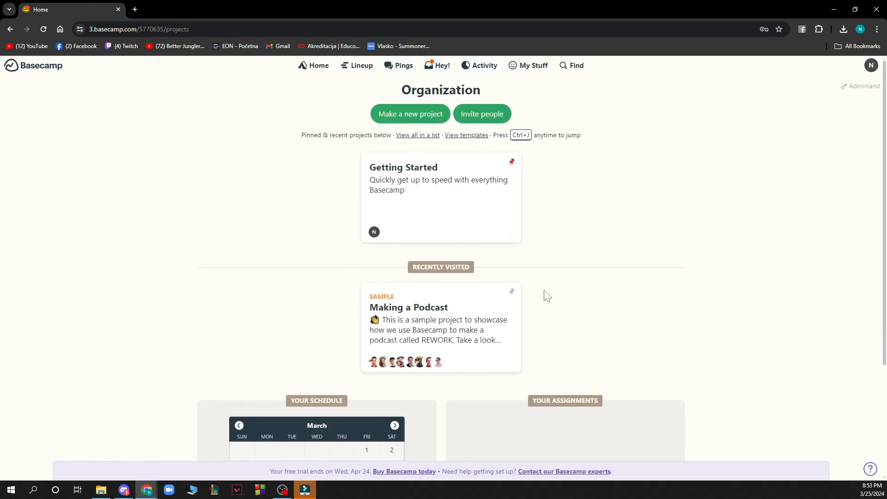
pyautogui.click(358, 64)
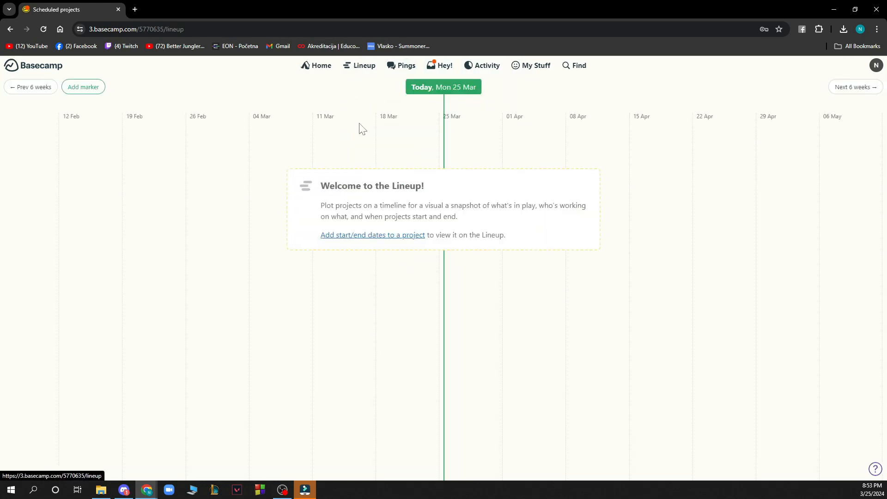
pyautogui.moveTo(378, 278)
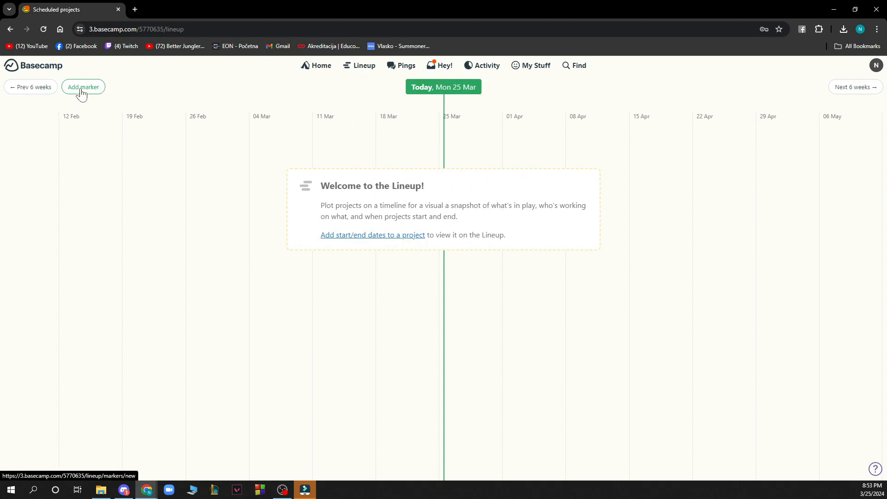
pyautogui.moveTo(404, 70)
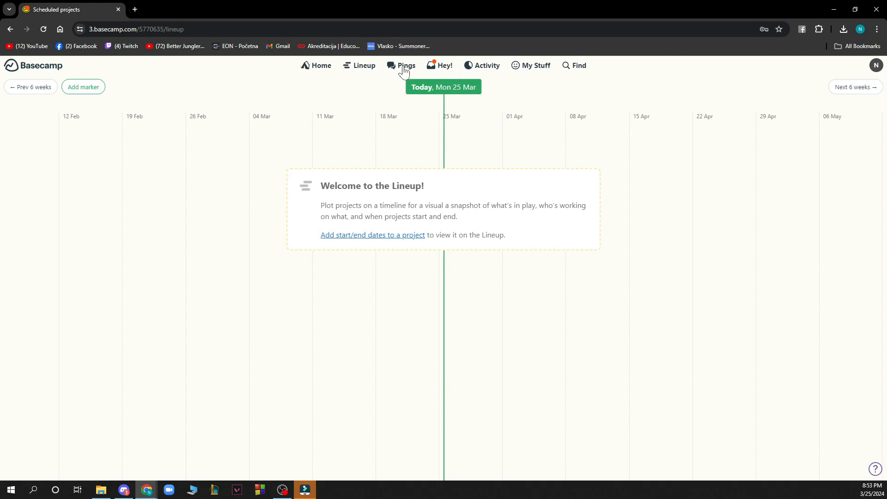
# - Check the Hey! notifications panel and dismiss it
pyautogui.click(405, 64)
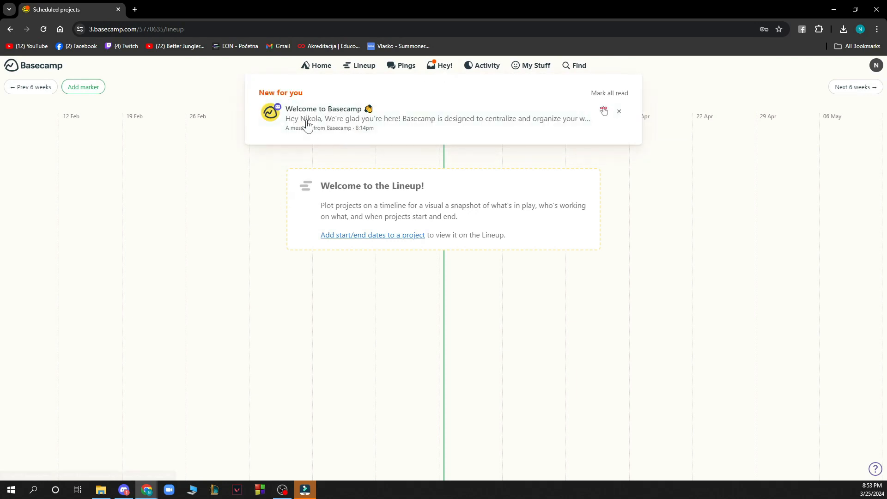
pyautogui.click(617, 110)
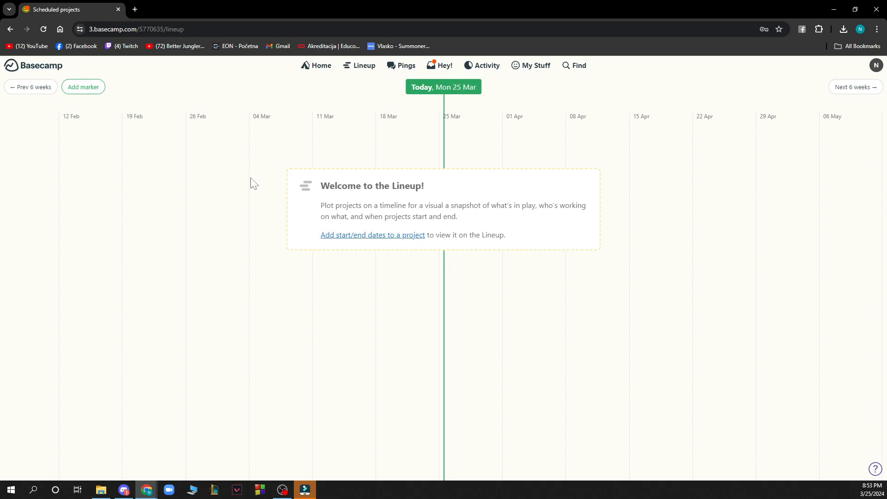
pyautogui.moveTo(485, 67)
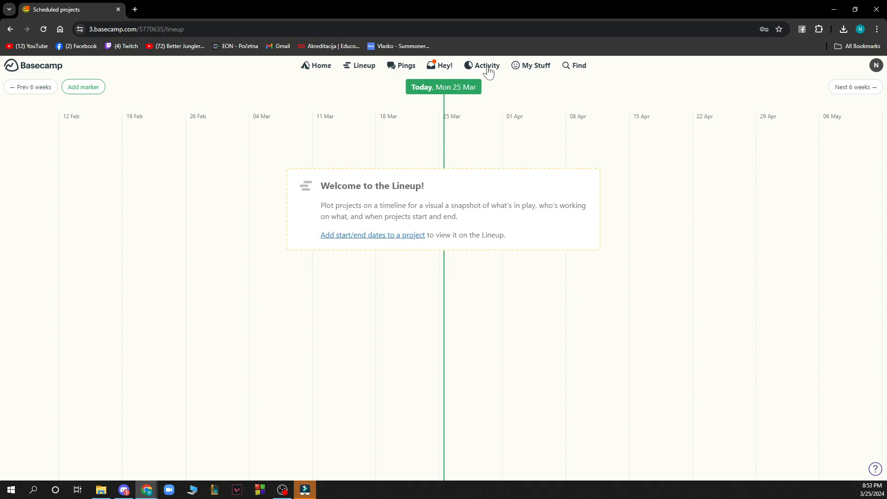
# - View the empty Latest Activity report, then the My Stuff menu
pyautogui.click(481, 65)
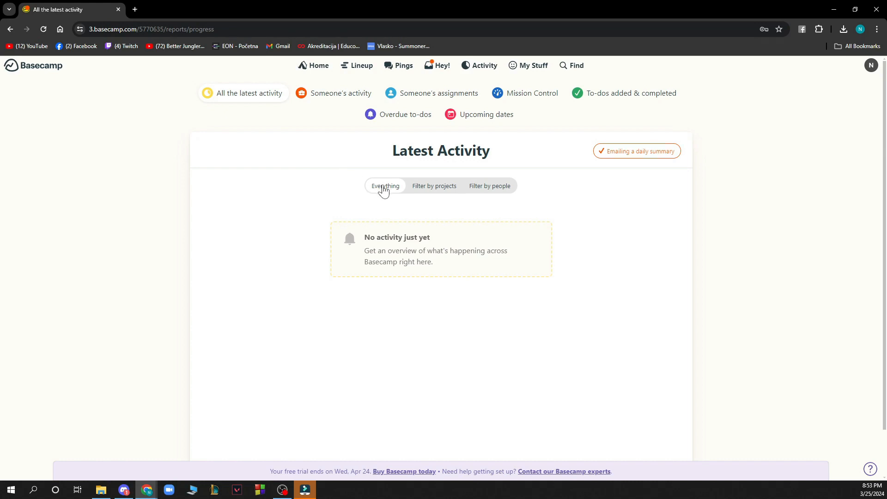
pyautogui.moveTo(621, 173)
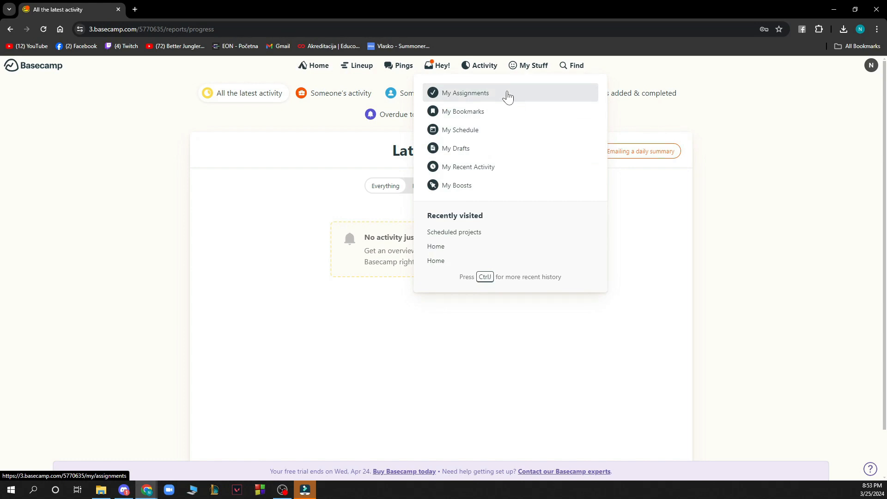
pyautogui.moveTo(562, 73)
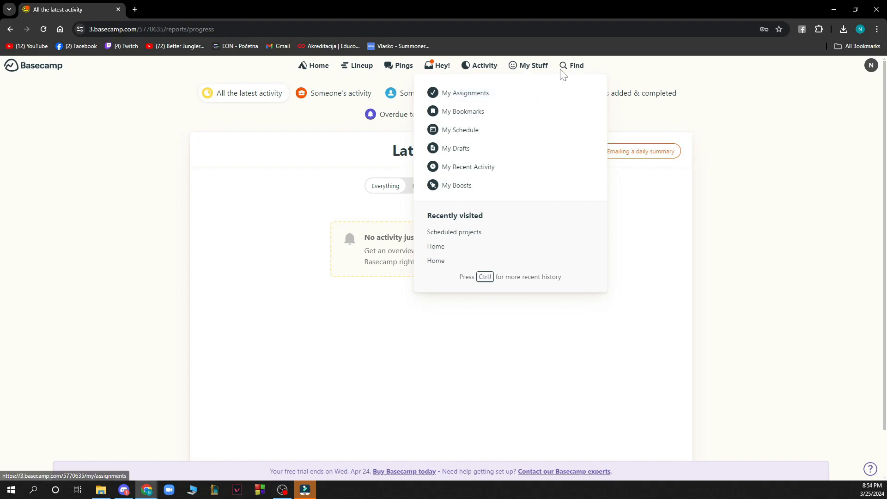
pyautogui.click(575, 65)
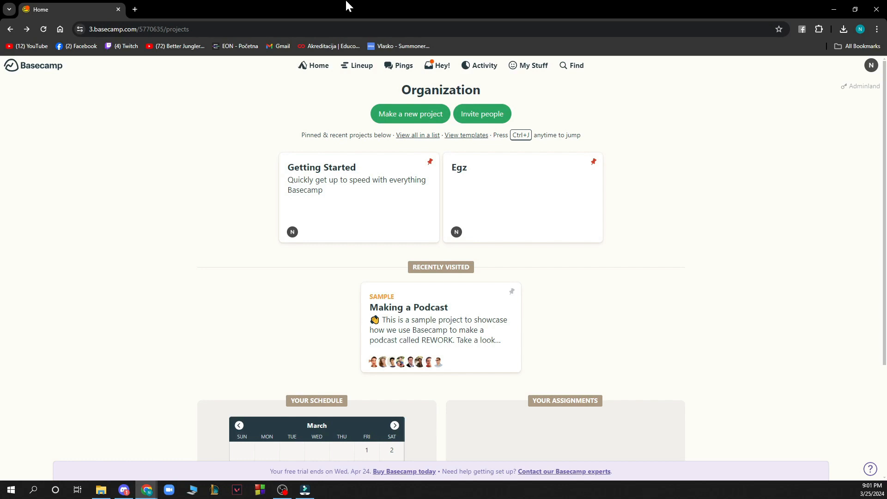
pyautogui.moveTo(416, 129)
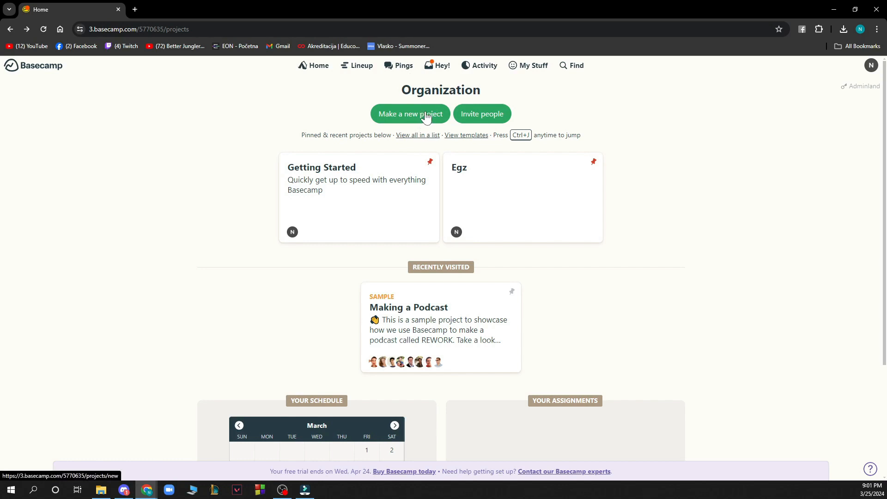
# - Start a new project, follow Create a project template to Project Templates, then return Home
pyautogui.click(410, 114)
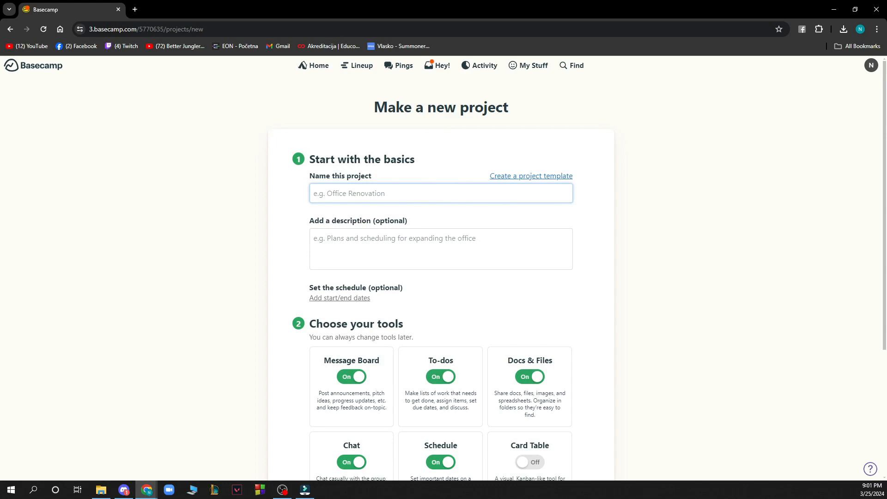
pyautogui.moveTo(505, 188)
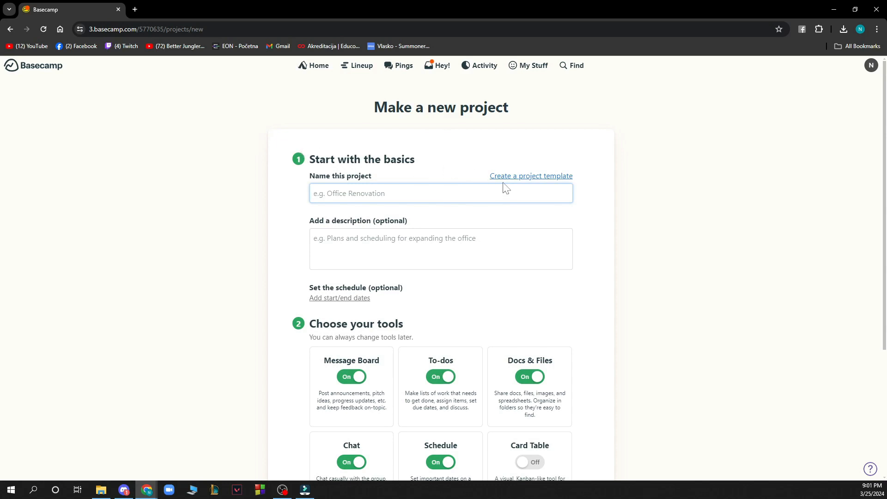
pyautogui.click(530, 176)
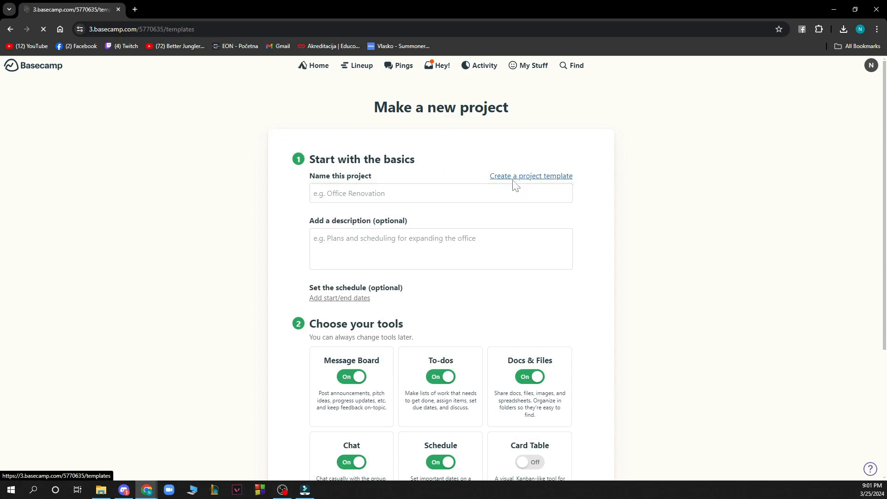
pyautogui.click(530, 175)
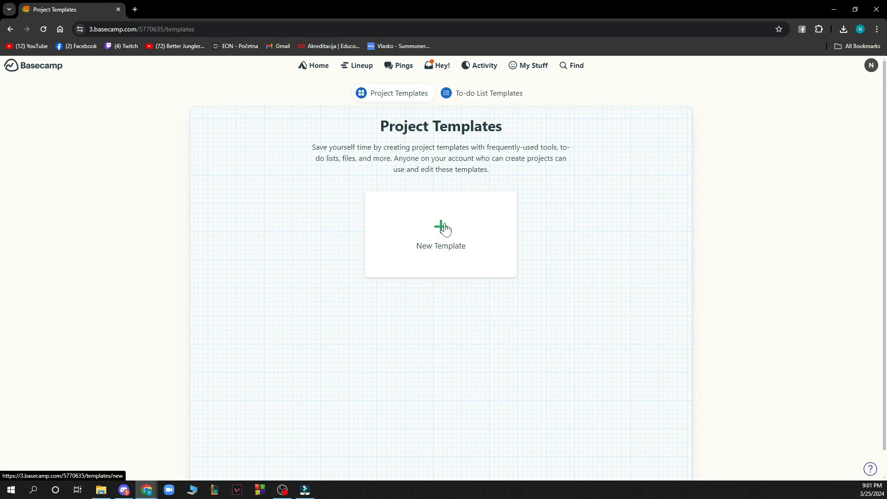
pyautogui.click(313, 65)
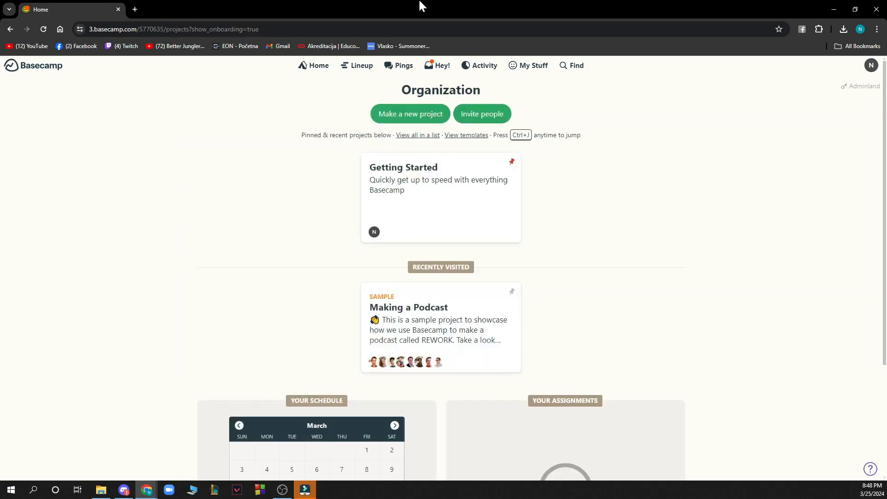